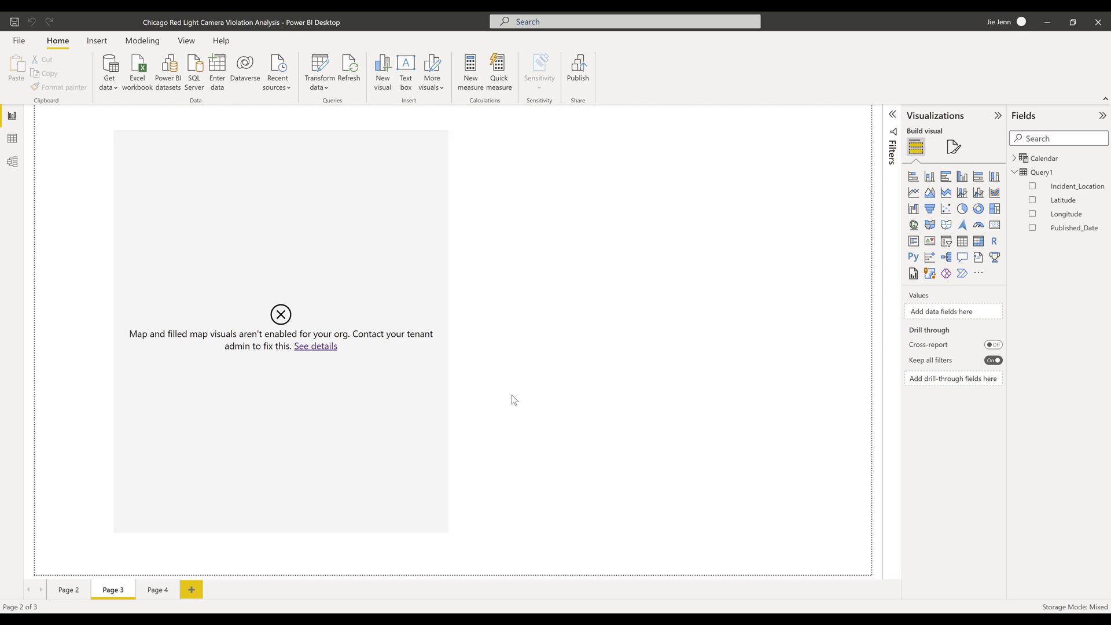
{"action": "mouse_move", "coordinate": [279, 278]}
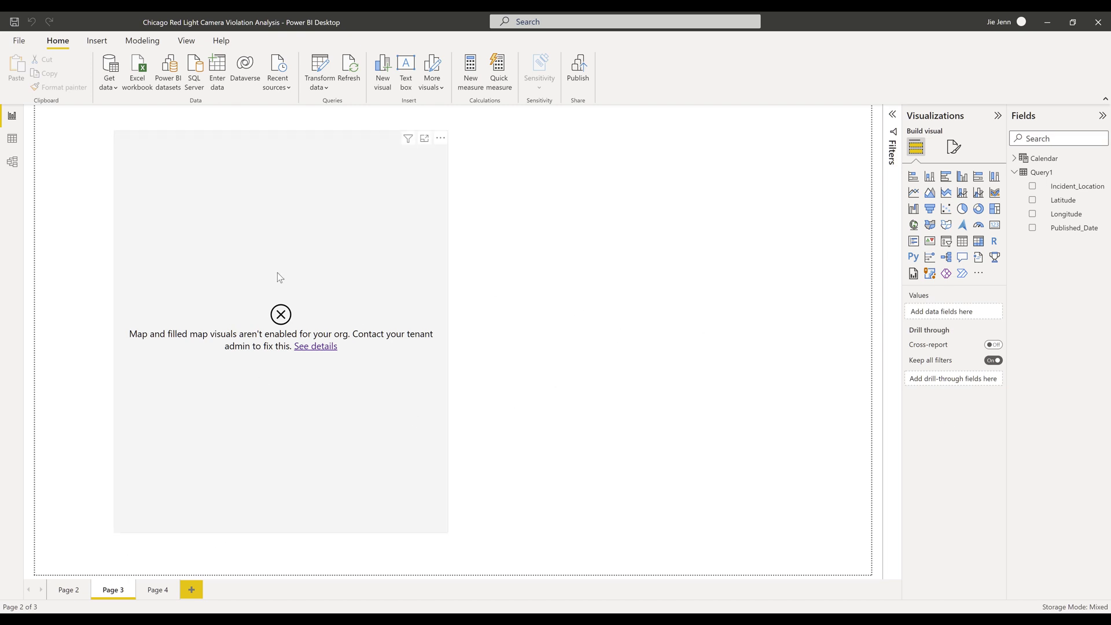
{"action": "mouse_move", "coordinate": [187, 382]}
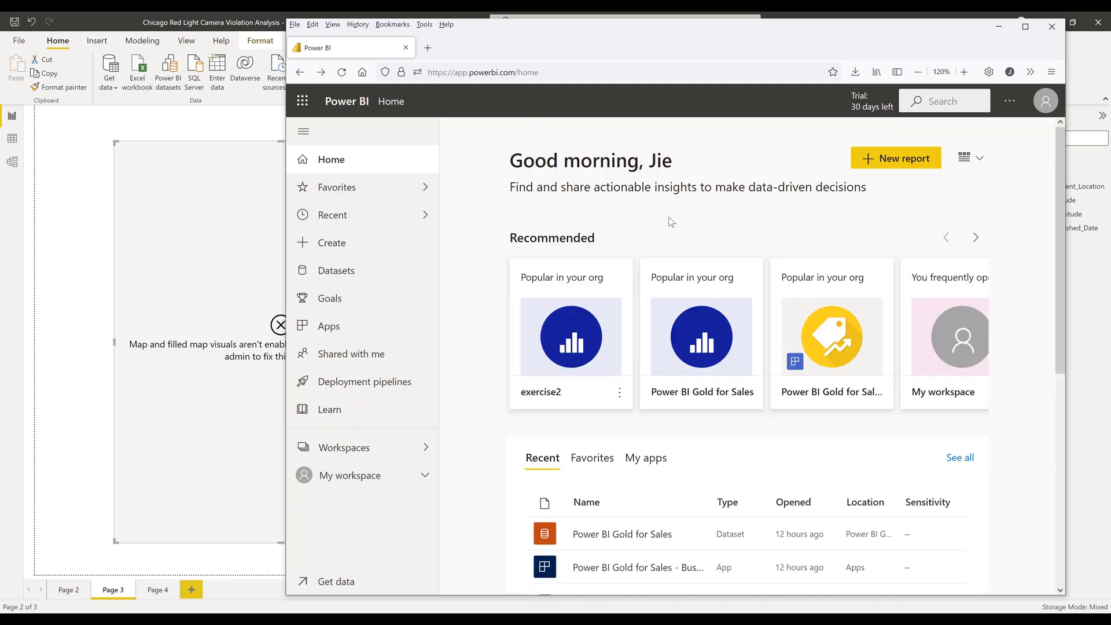
{"action": "mouse_move", "coordinate": [1032, 107]}
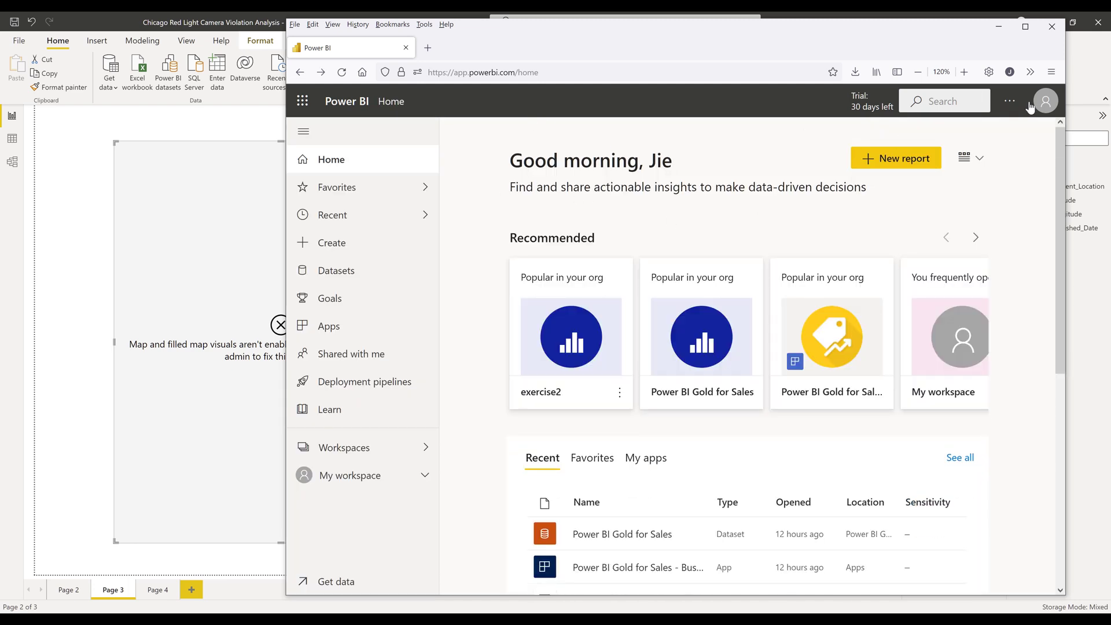
{"action": "mouse_move", "coordinate": [1010, 101]}
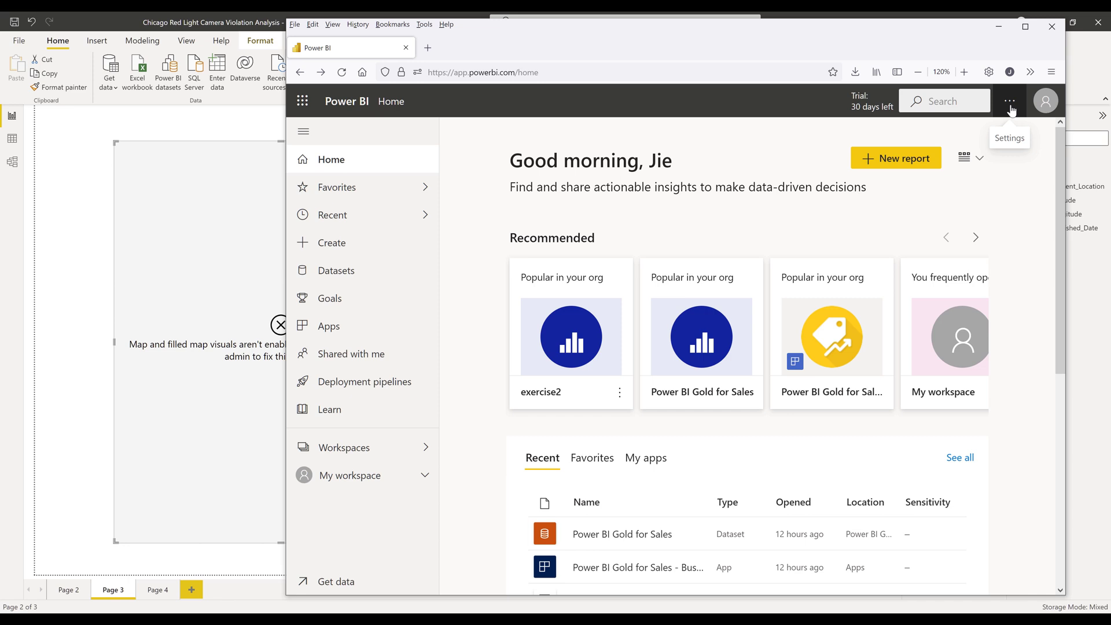
Step: Go to the Power BI Service Admin portal from the Settings menu
{"action": "left_click", "coordinate": [1009, 100]}
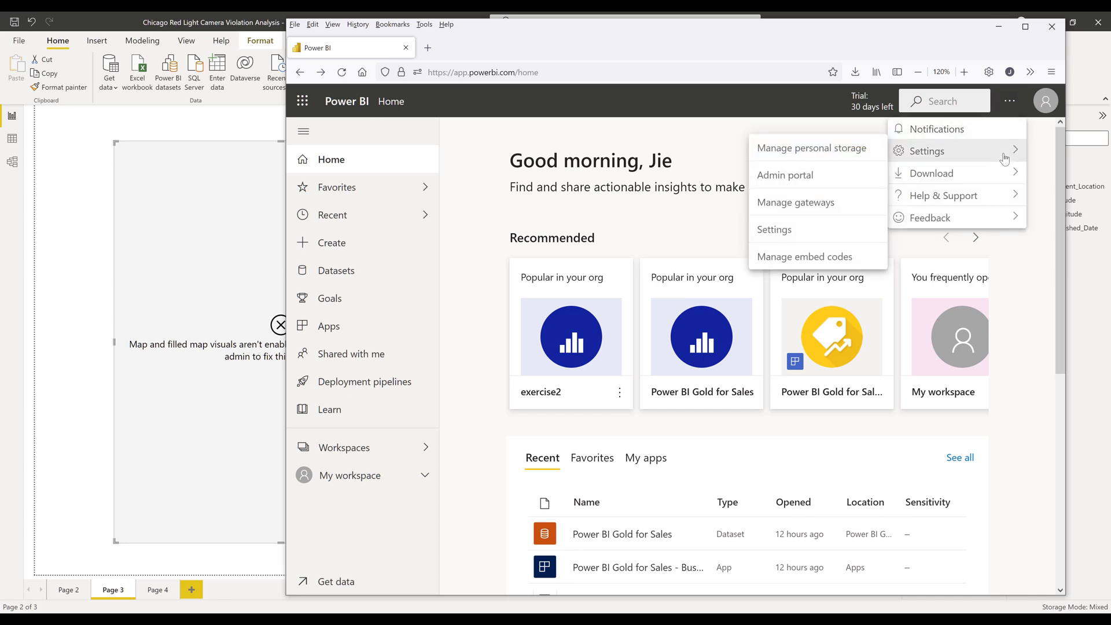
{"action": "mouse_move", "coordinate": [847, 175]}
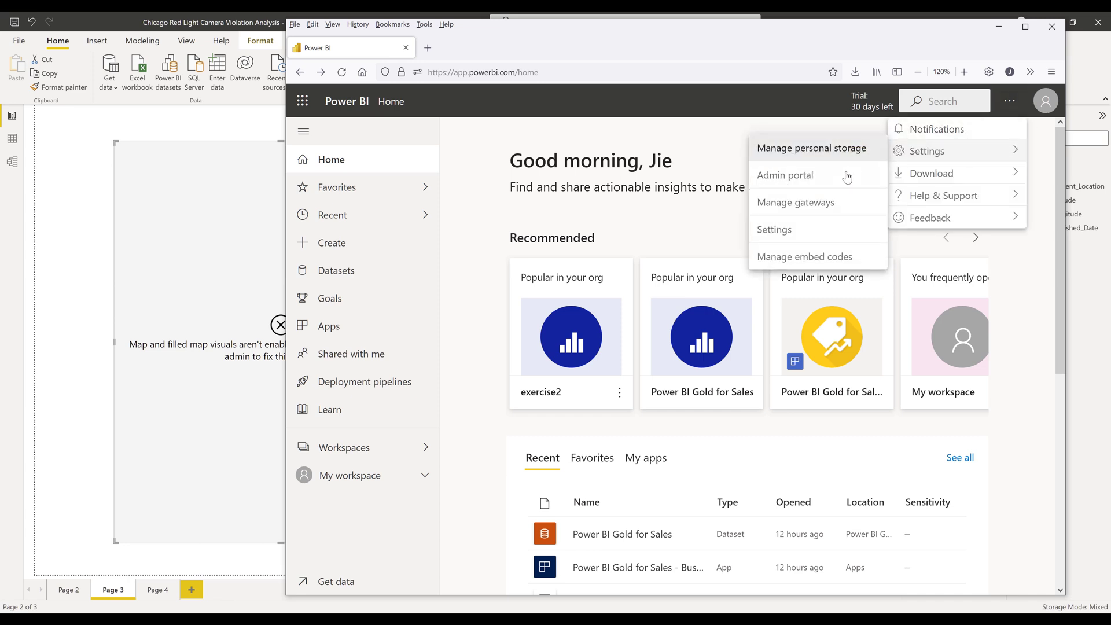
{"action": "left_click", "coordinate": [784, 175]}
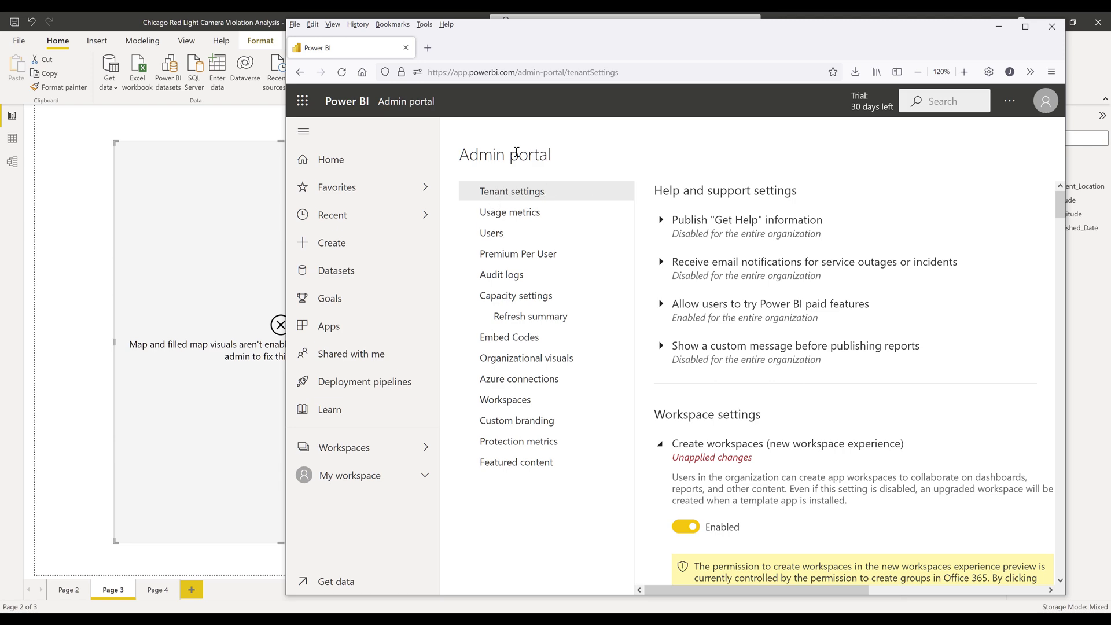
Step: Under Integration settings, enable 'Use Azure Maps visual' and expand 'Map and filled map visuals'
{"action": "scroll", "scroll_direction": "down", "scroll_amount": 3}
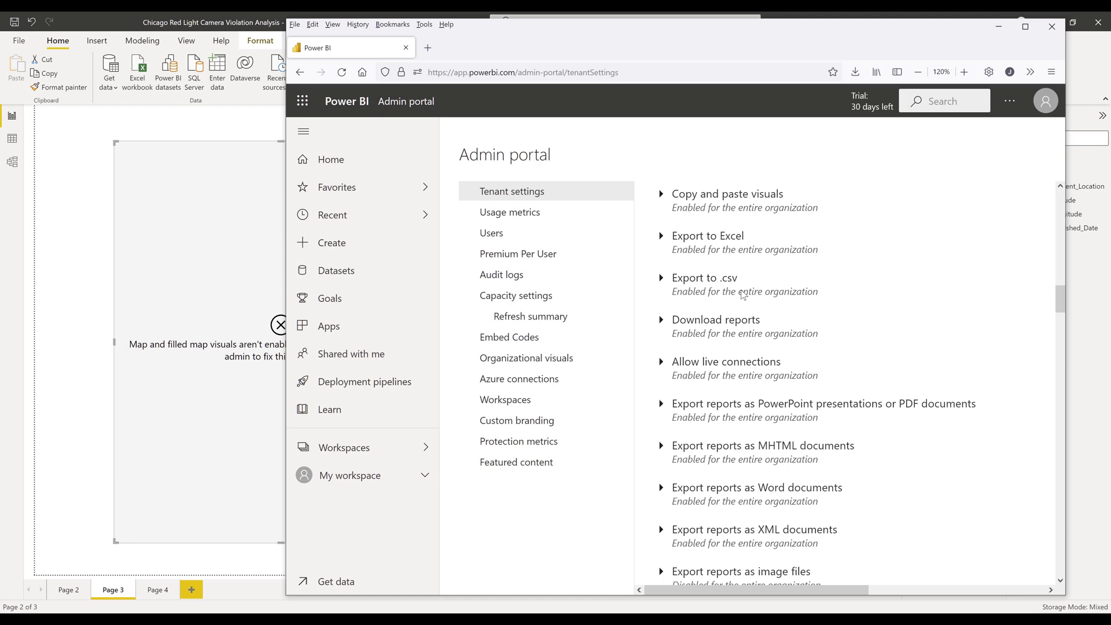
{"action": "scroll", "scroll_direction": "down", "scroll_amount": 3}
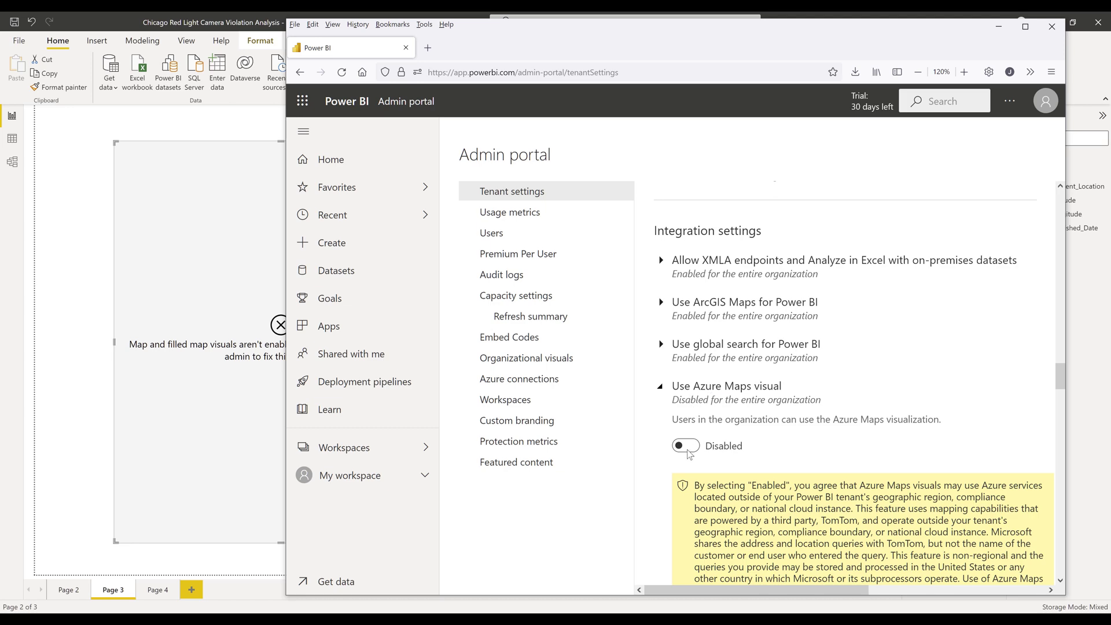
{"action": "left_click", "coordinate": [685, 446]}
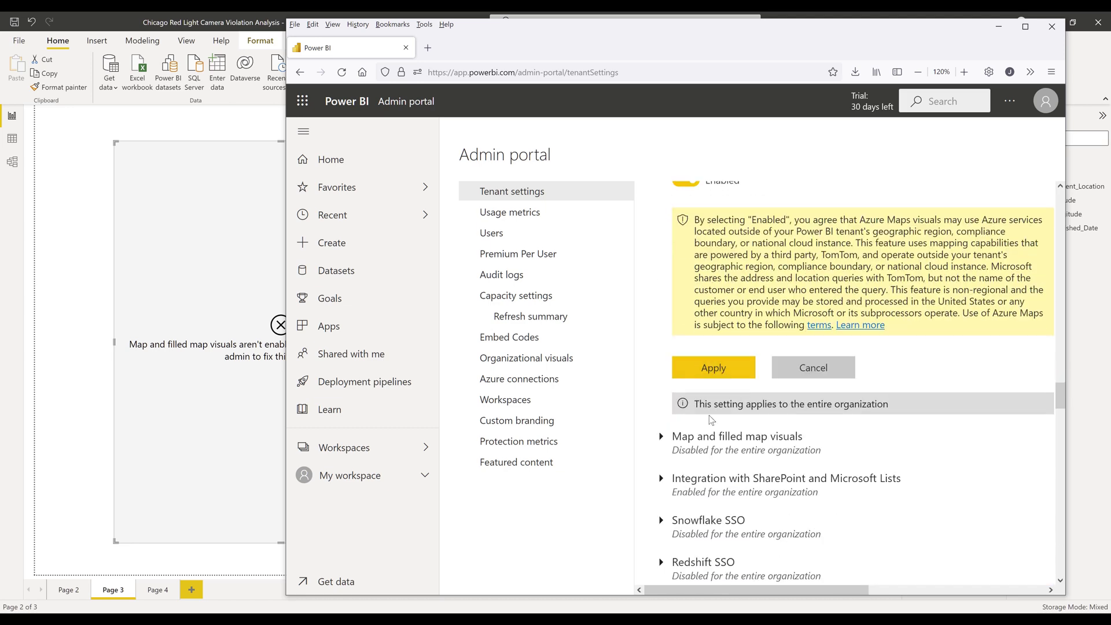
{"action": "left_click", "coordinate": [713, 368]}
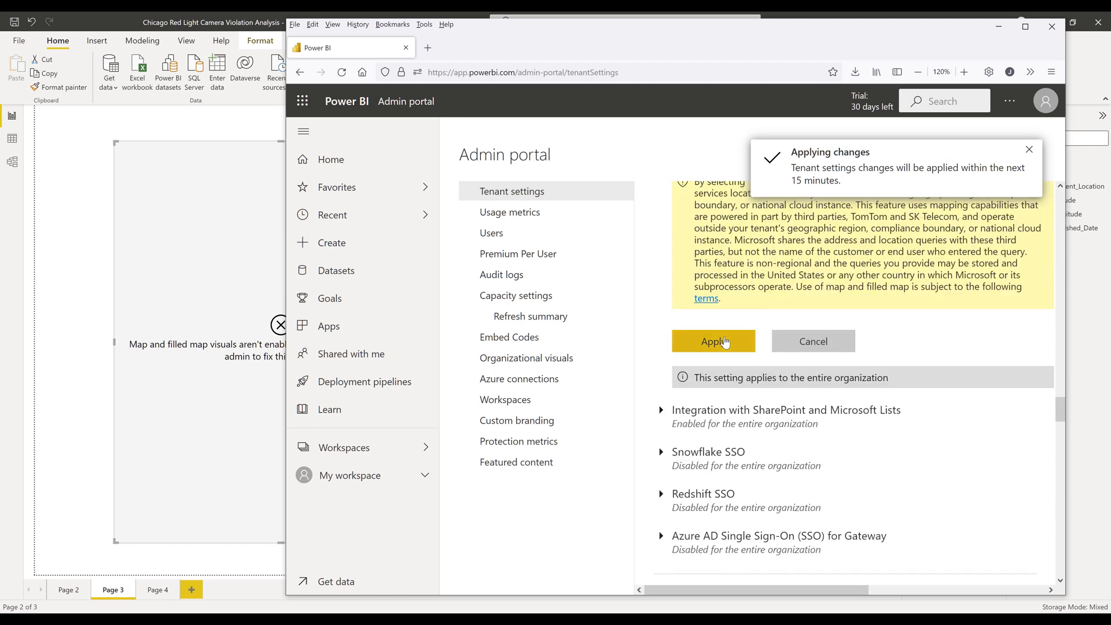
{"action": "scroll", "scroll_direction": "down", "scroll_amount": 3}
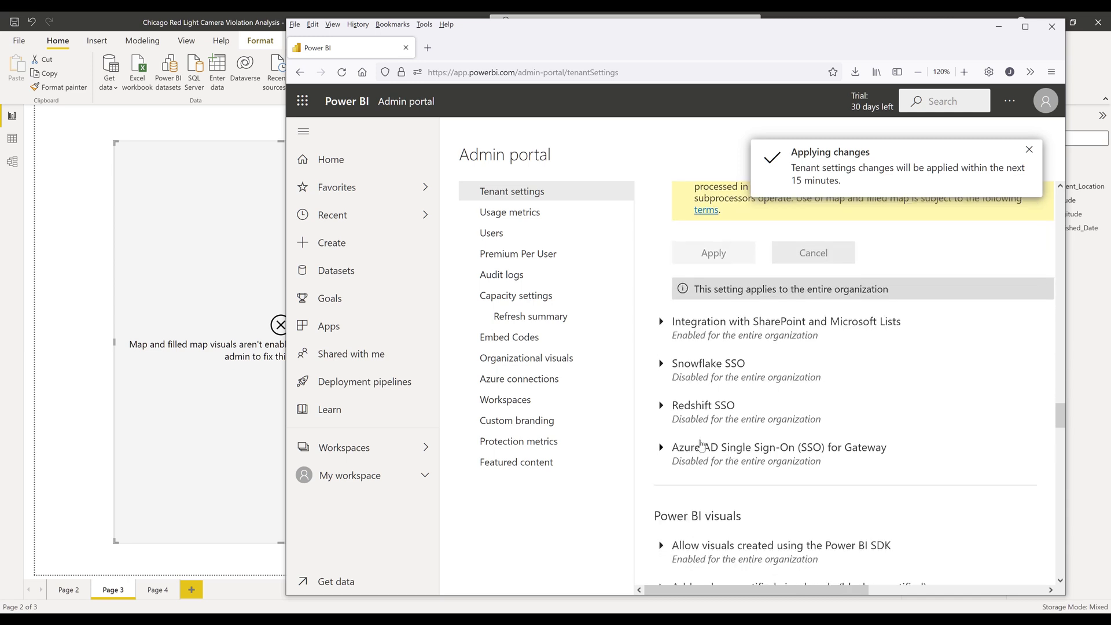
Step: Enable and apply Azure AD Single Sign-On (SSO) for Gateway, then close the browser
{"action": "left_click", "coordinate": [1029, 149]}
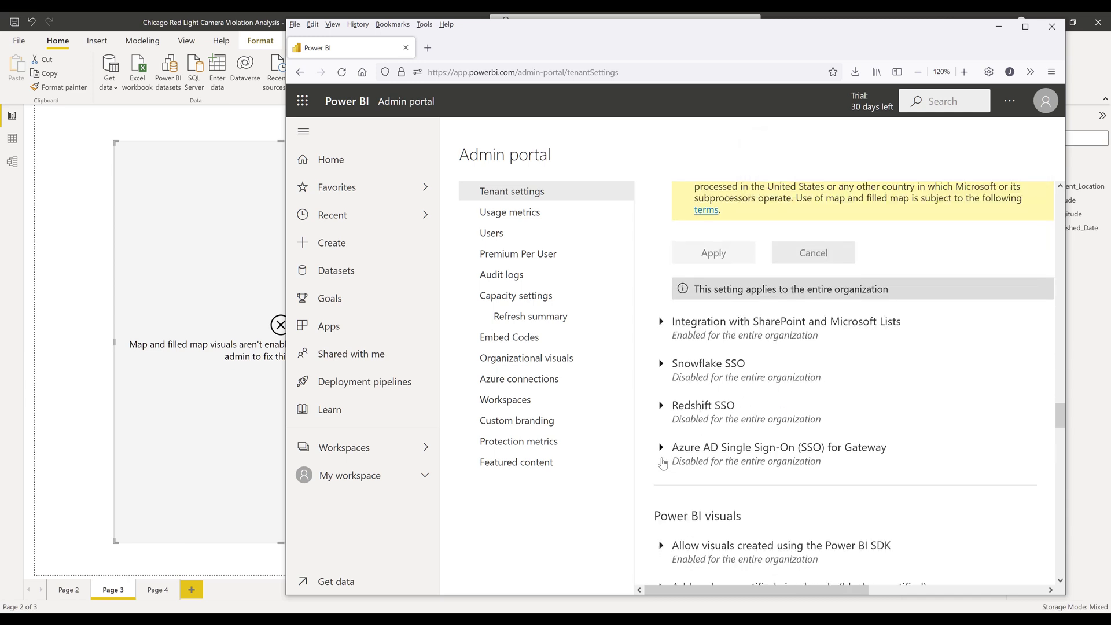
{"action": "mouse_move", "coordinate": [662, 463]}
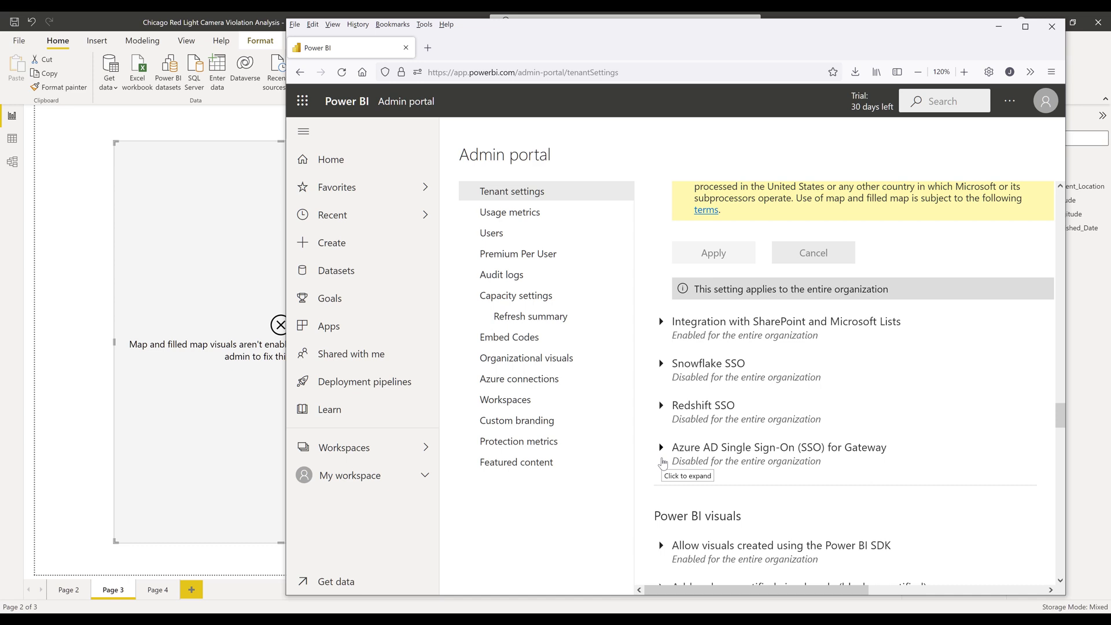
{"action": "left_click", "coordinate": [661, 447]}
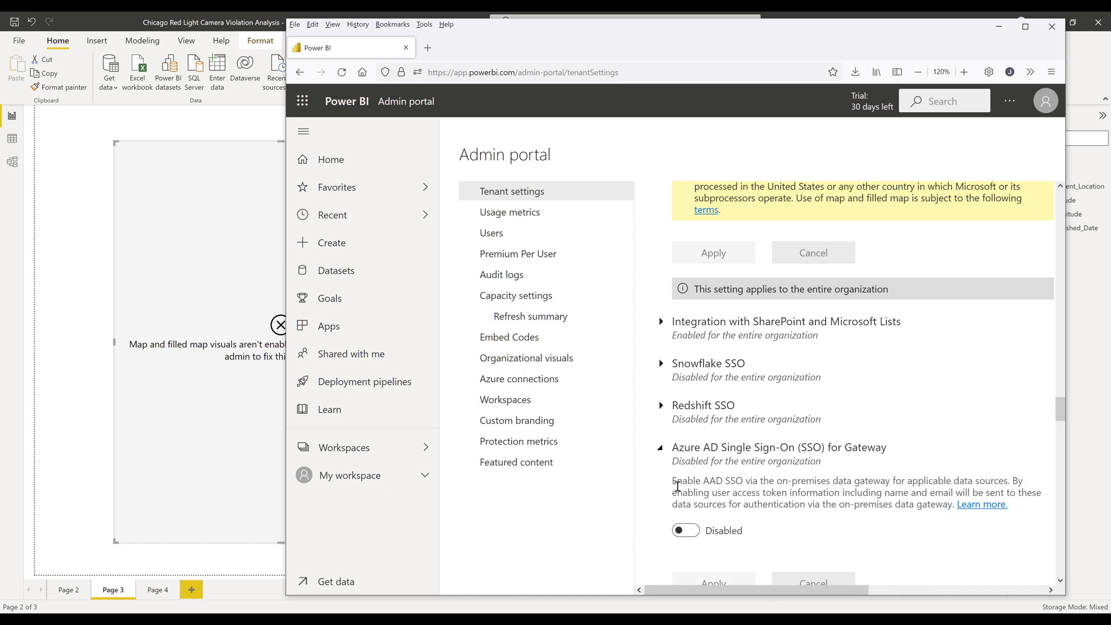
{"action": "left_click", "coordinate": [686, 530]}
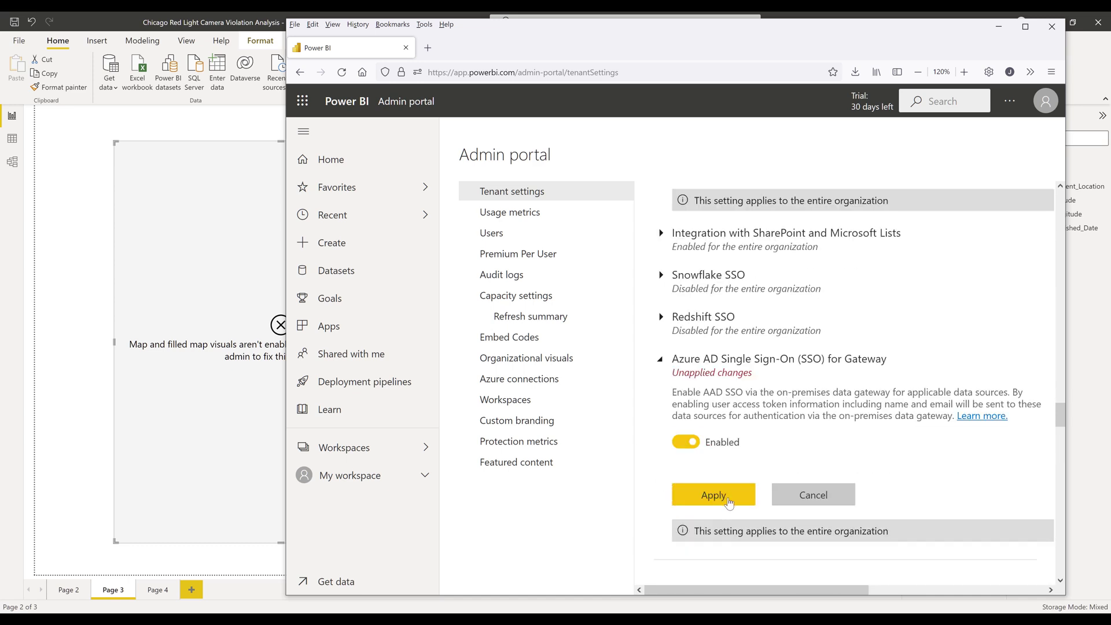
{"action": "left_click", "coordinate": [713, 495]}
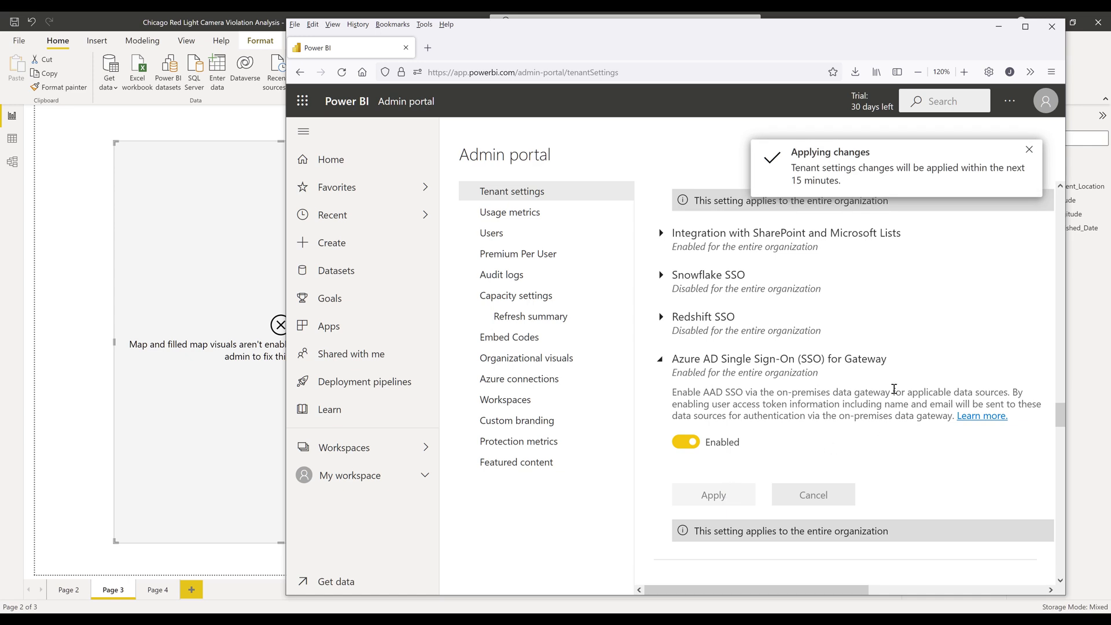
{"action": "mouse_move", "coordinate": [688, 307]}
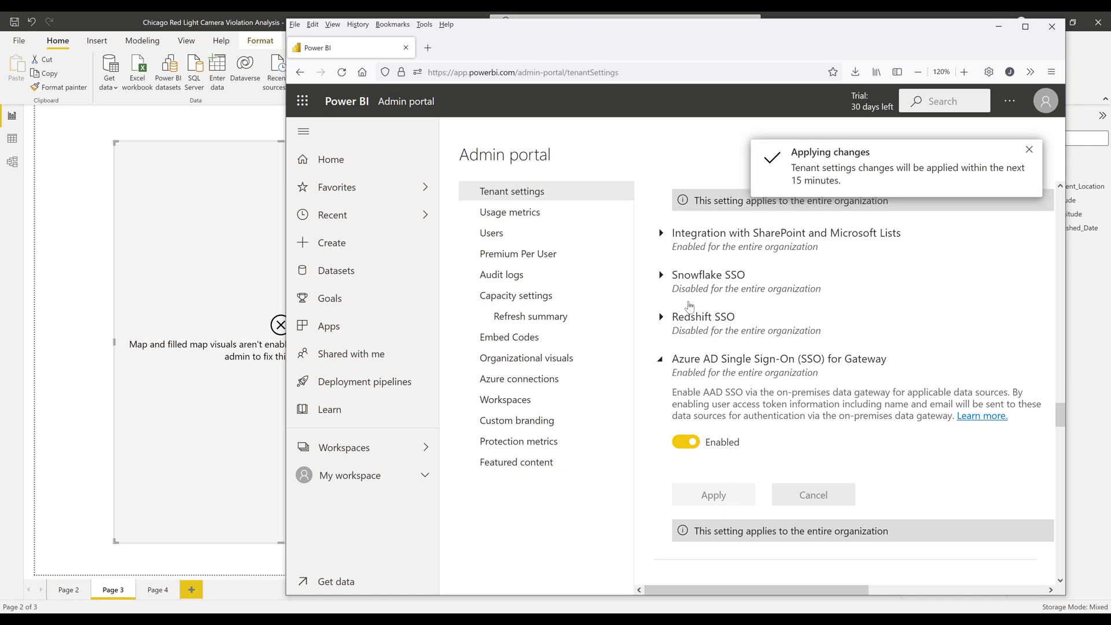
{"action": "left_click", "coordinate": [1050, 27]}
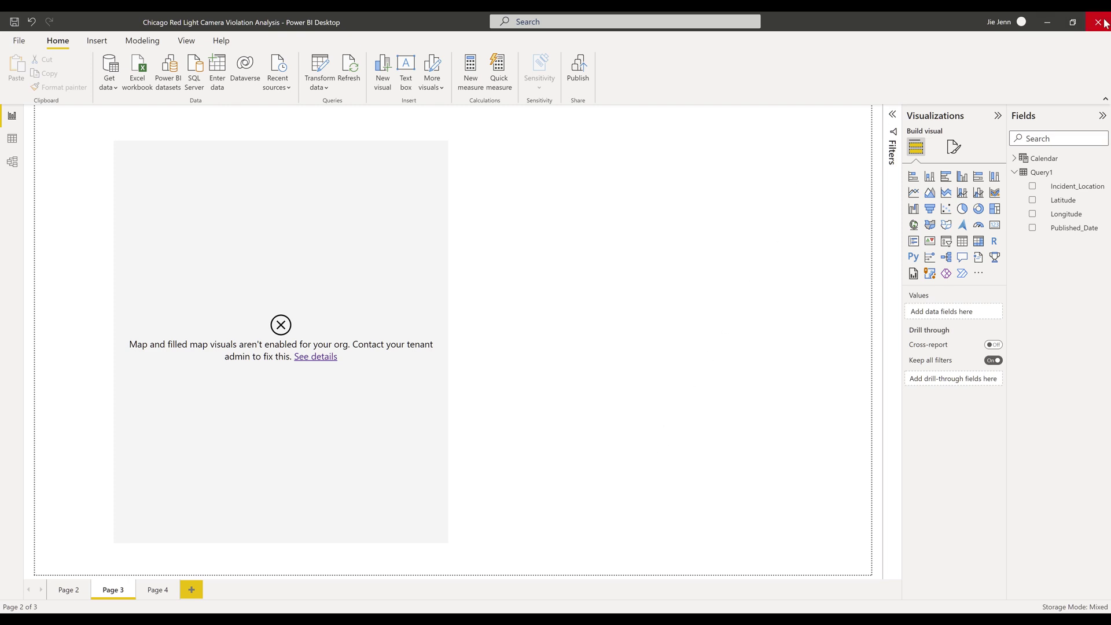
Step: Close Power BI Desktop so the report can be reopened without the errored map
{"action": "left_click", "coordinate": [1099, 21]}
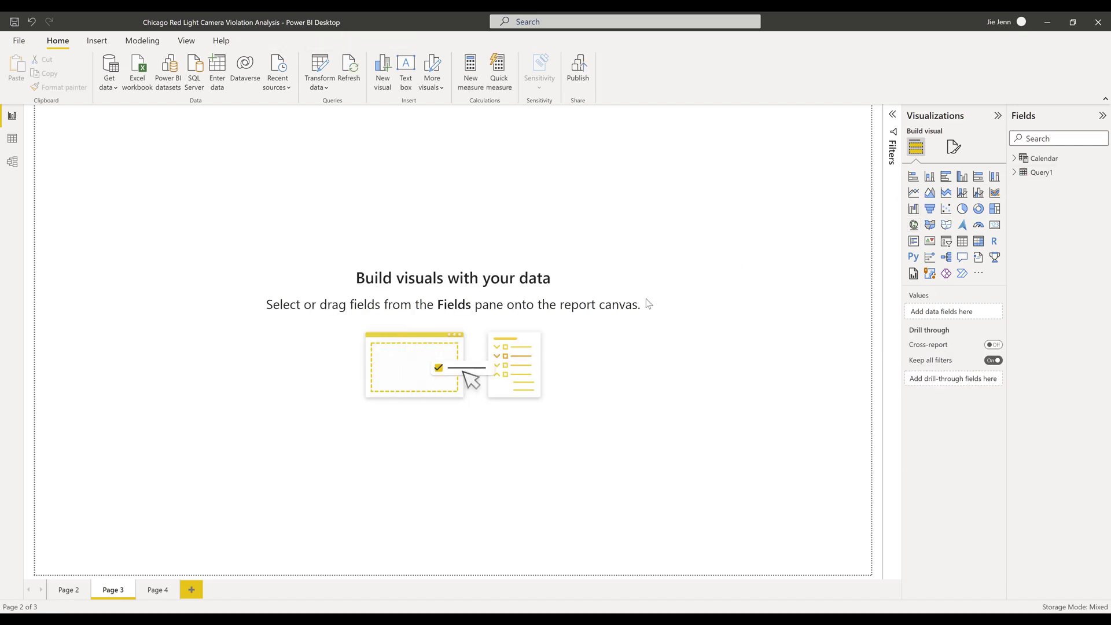
Step: Add a Map visual to Page 3 using Query1's Latitude and Longitude fields
{"action": "left_click", "coordinate": [913, 225]}
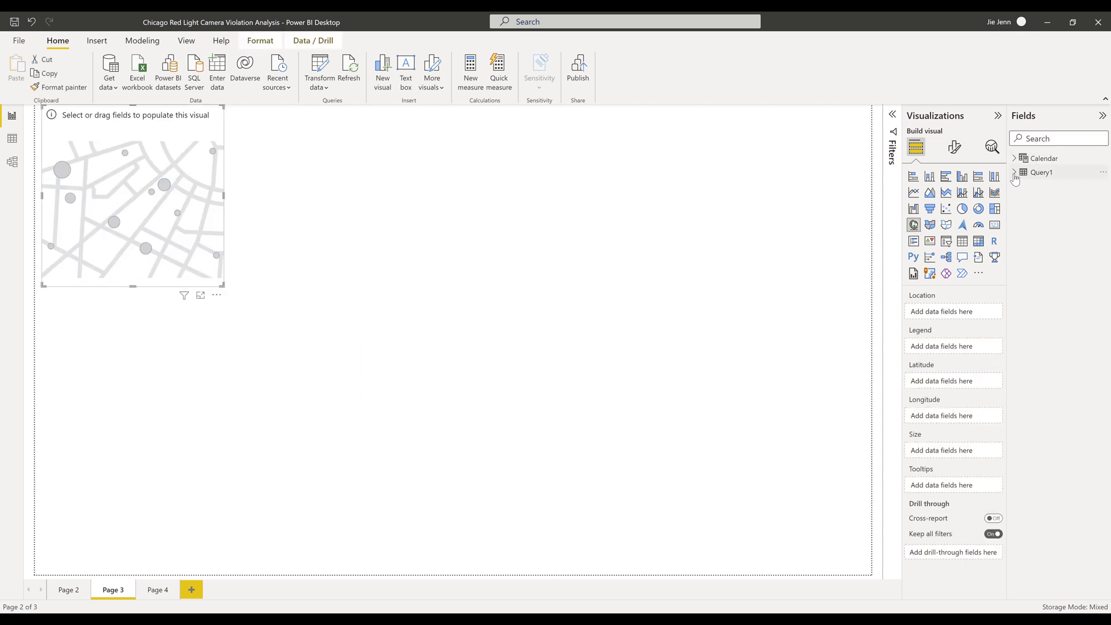
{"action": "left_click", "coordinate": [1022, 172]}
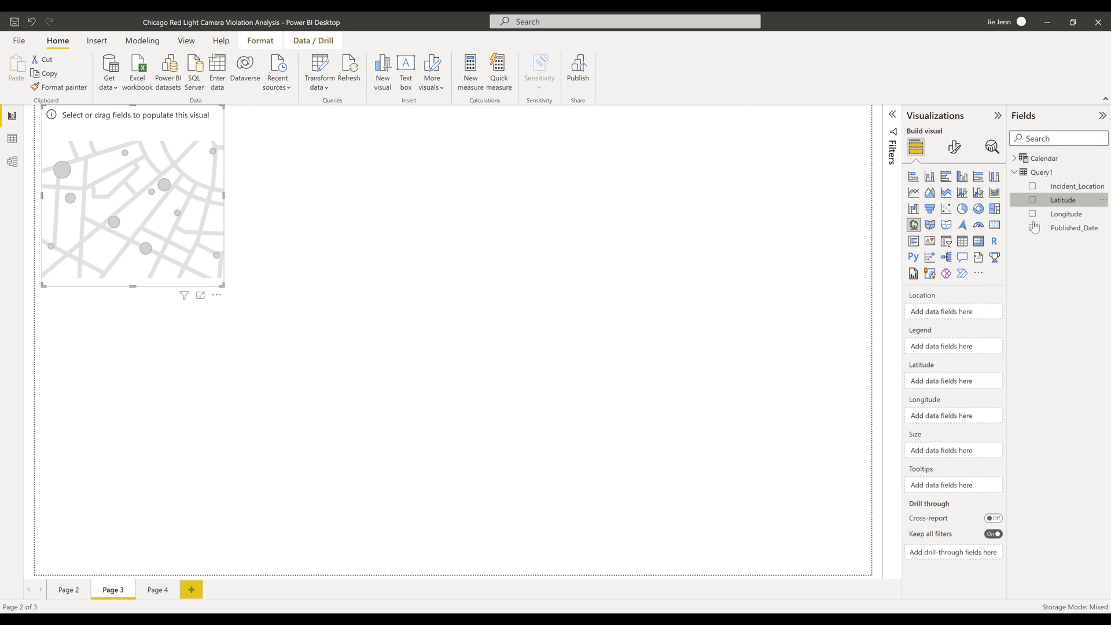
{"action": "left_click", "coordinate": [1033, 199]}
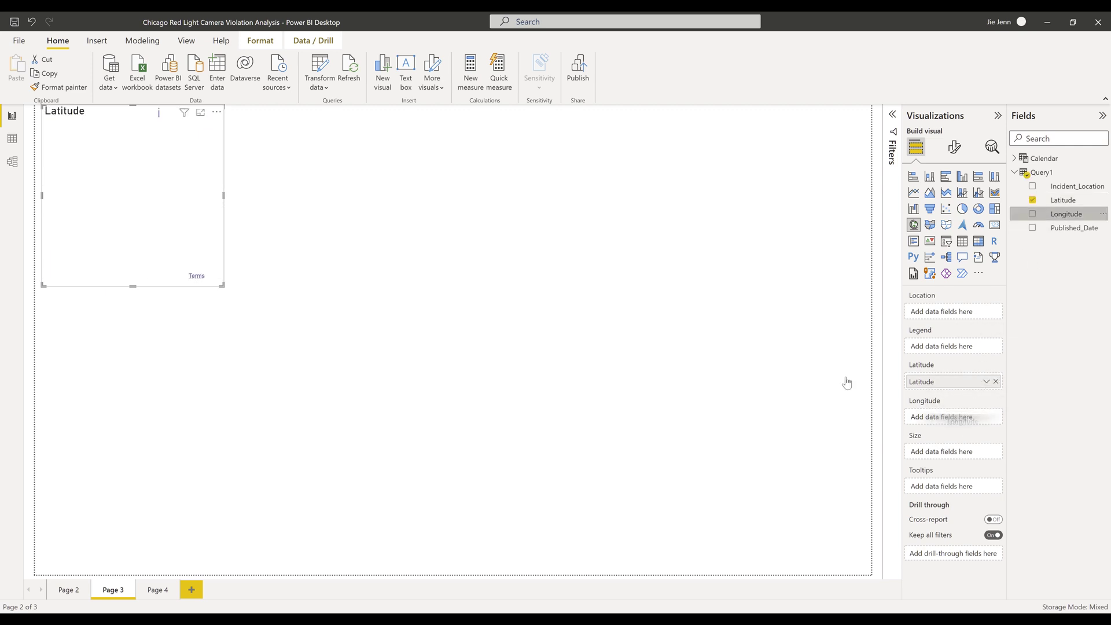
{"action": "left_click", "coordinate": [1032, 213]}
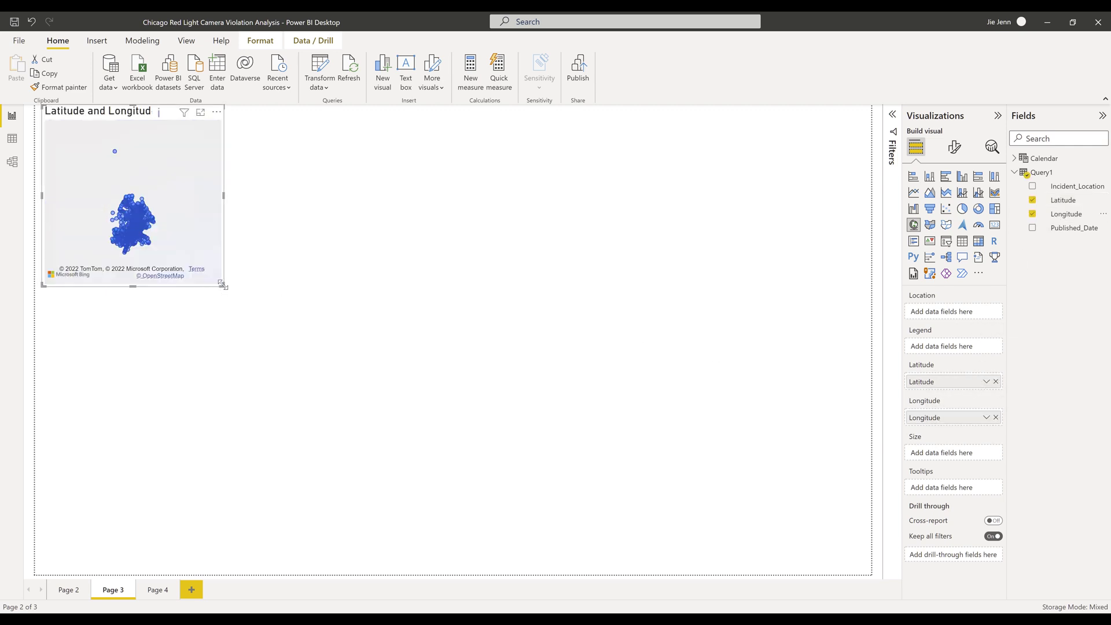